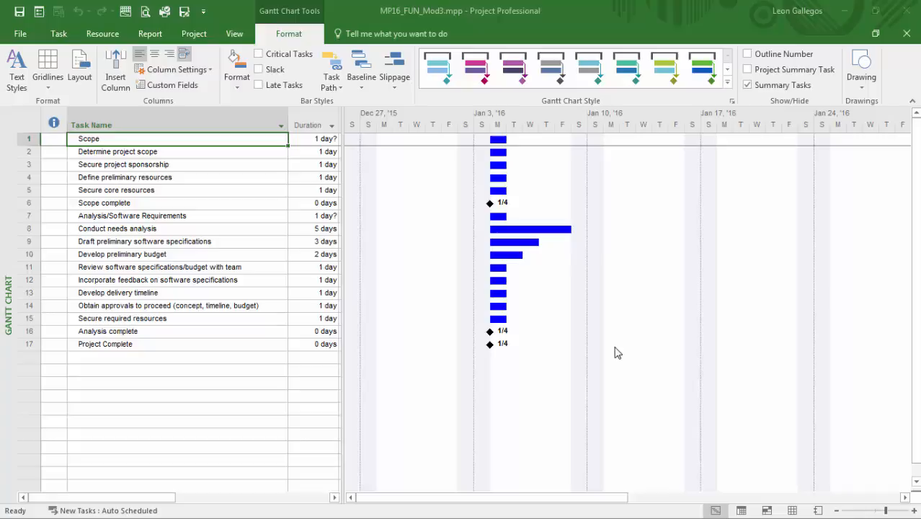
{"action": "mouse_move", "coordinate": [391, 61]}
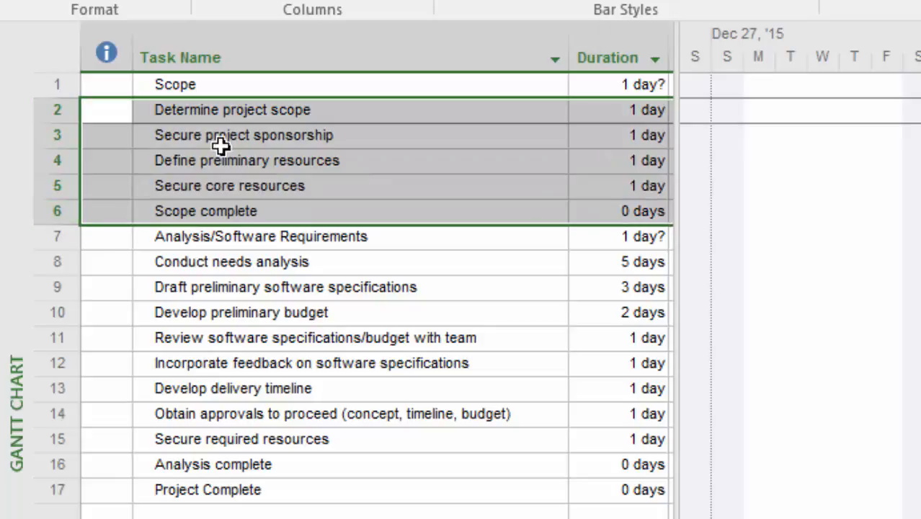
{"action": "mouse_move", "coordinate": [248, 186]}
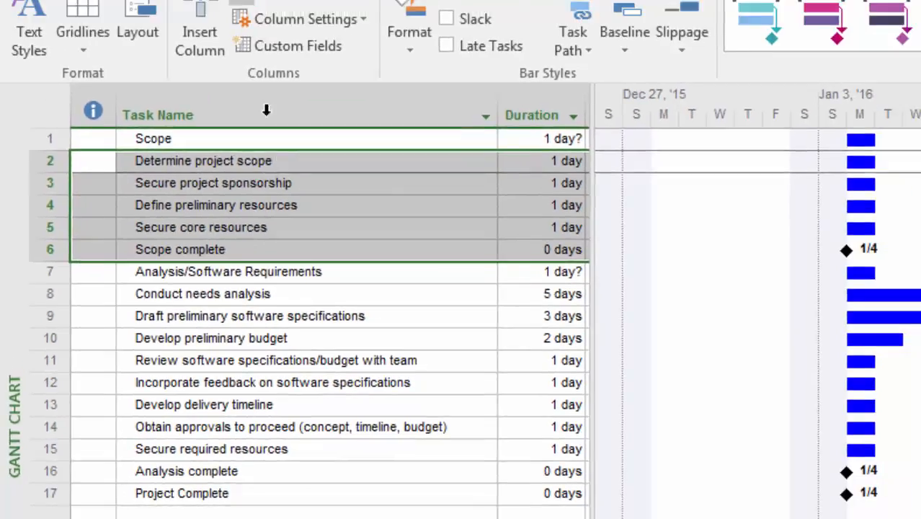
- Indent Determine project scope through Scope complete under Scope, making Scope a bold summary task
{"action": "left_click", "coordinate": [86, 48]}
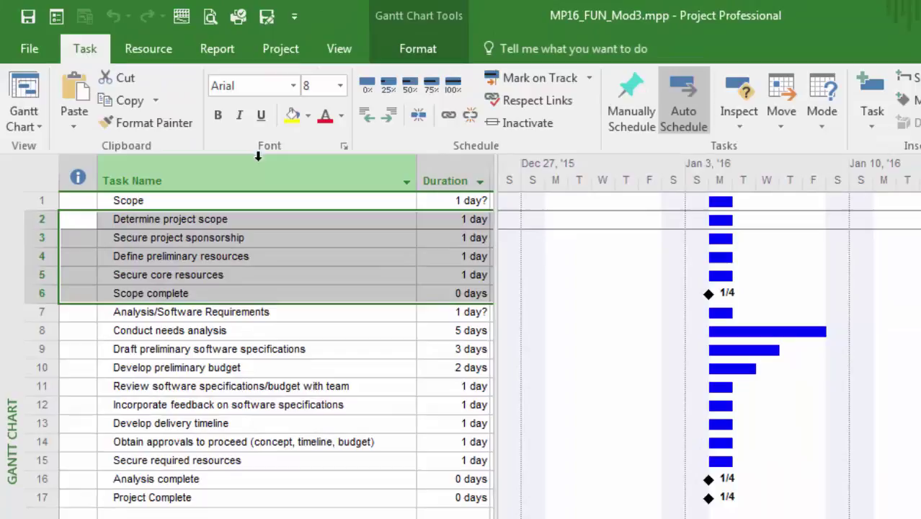
{"action": "mouse_move", "coordinate": [390, 115]}
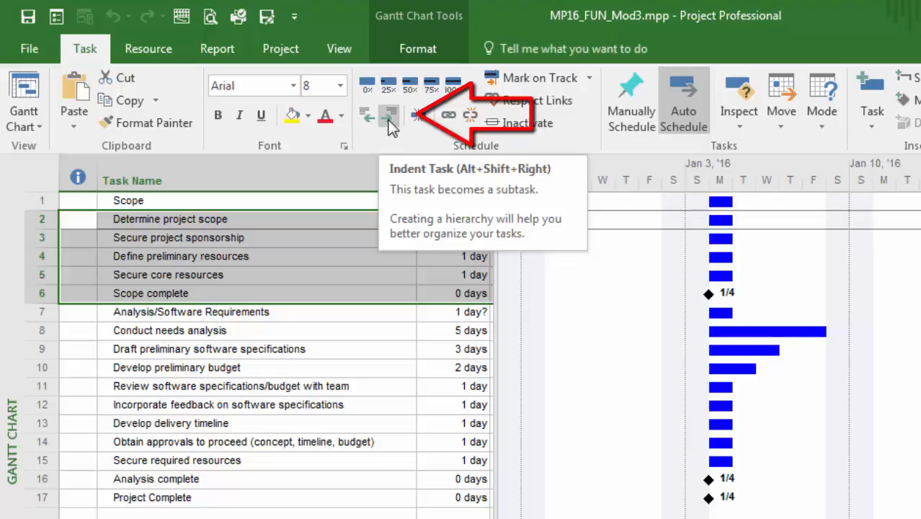
{"action": "left_click", "coordinate": [390, 114]}
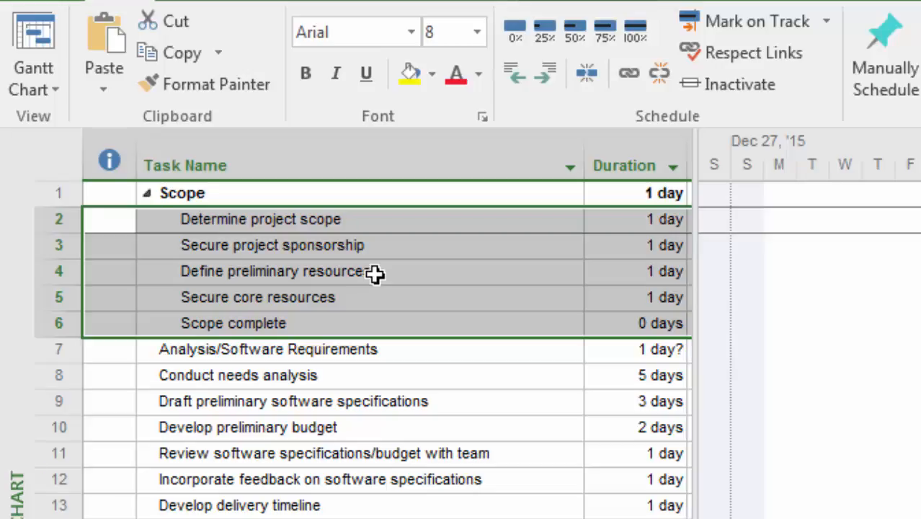
{"action": "mouse_move", "coordinate": [250, 326]}
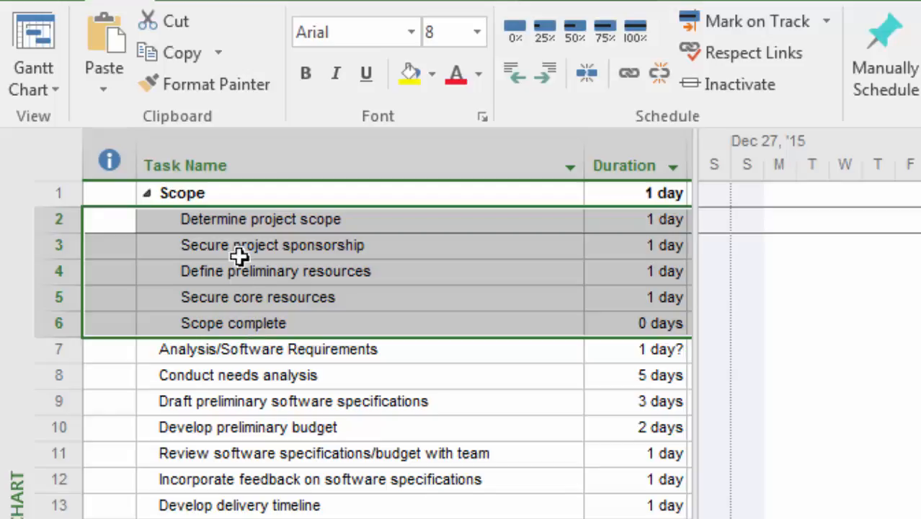
{"action": "left_click", "coordinate": [182, 193]}
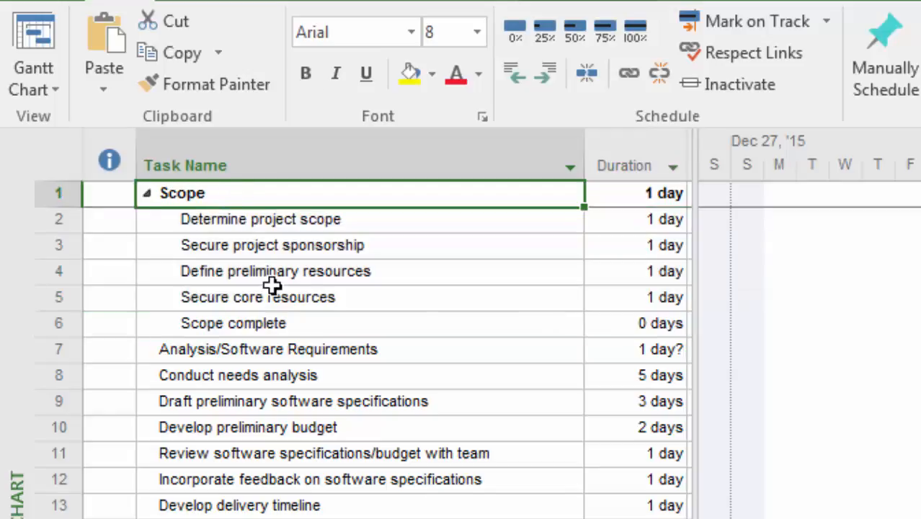
{"action": "left_click", "coordinate": [306, 74]}
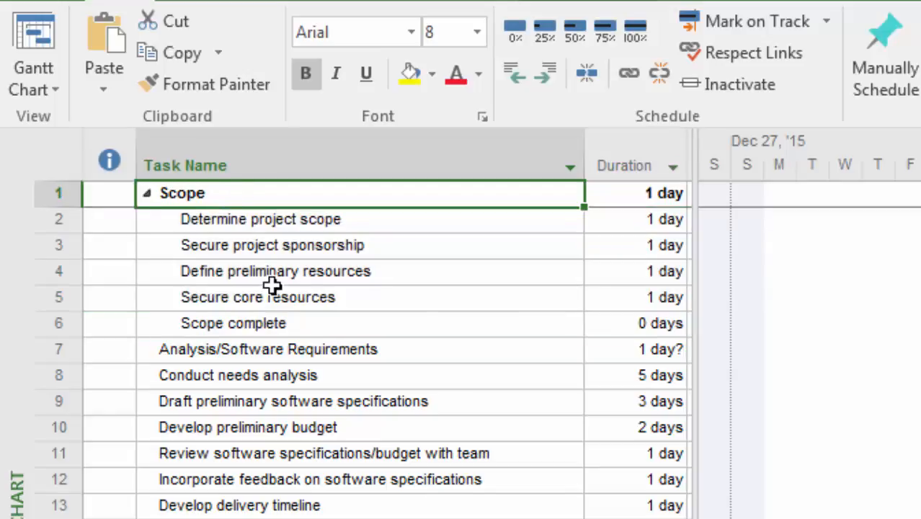
{"action": "mouse_move", "coordinate": [75, 388]}
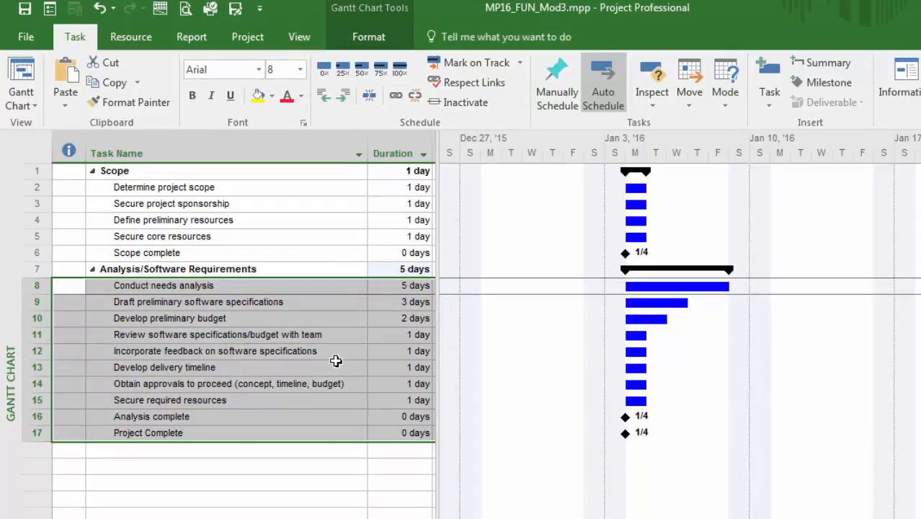
{"action": "mouse_move", "coordinate": [205, 439]}
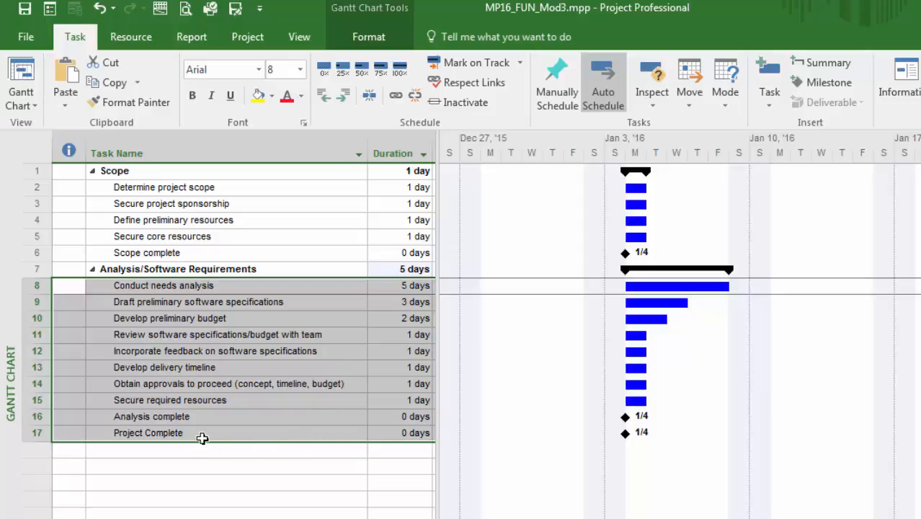
- Select Project Complete to keep it at the top level
{"action": "left_click", "coordinate": [148, 433]}
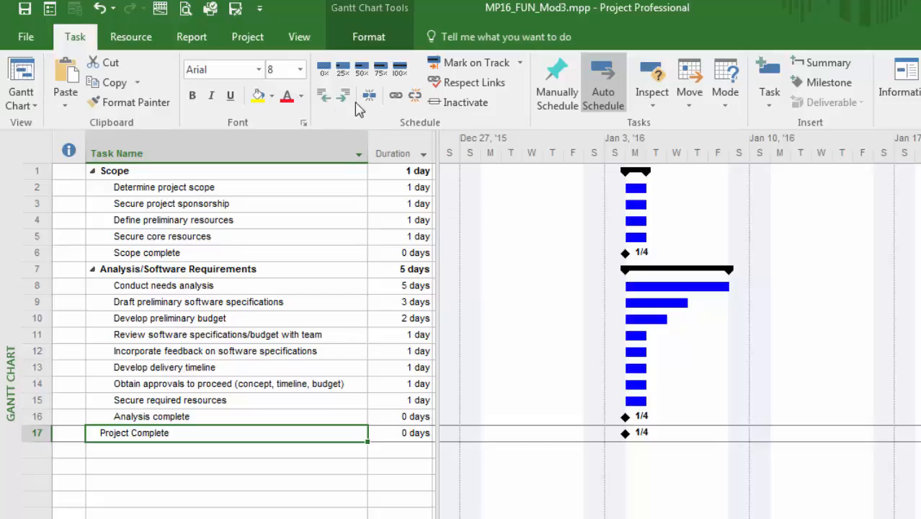
- Switch to the Gantt Chart Tools Format tab
{"action": "left_click", "coordinate": [369, 37]}
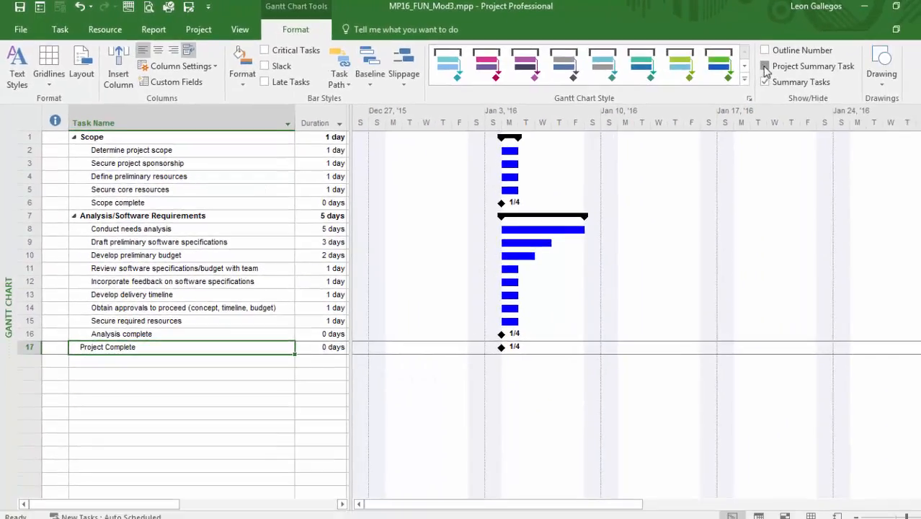
- Check Project Summary Task to show MP16_FUN_Mod3 as row 0
{"action": "left_click", "coordinate": [765, 66]}
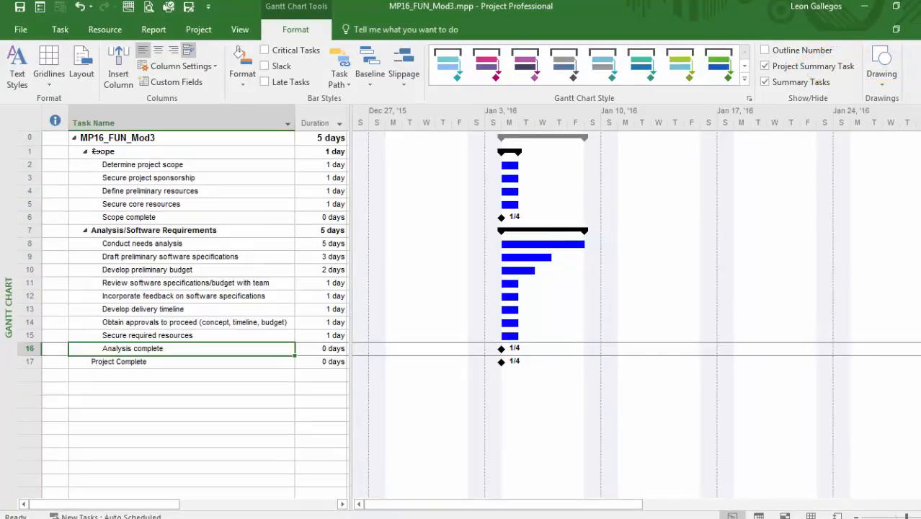
{"action": "mouse_move", "coordinate": [99, 164]}
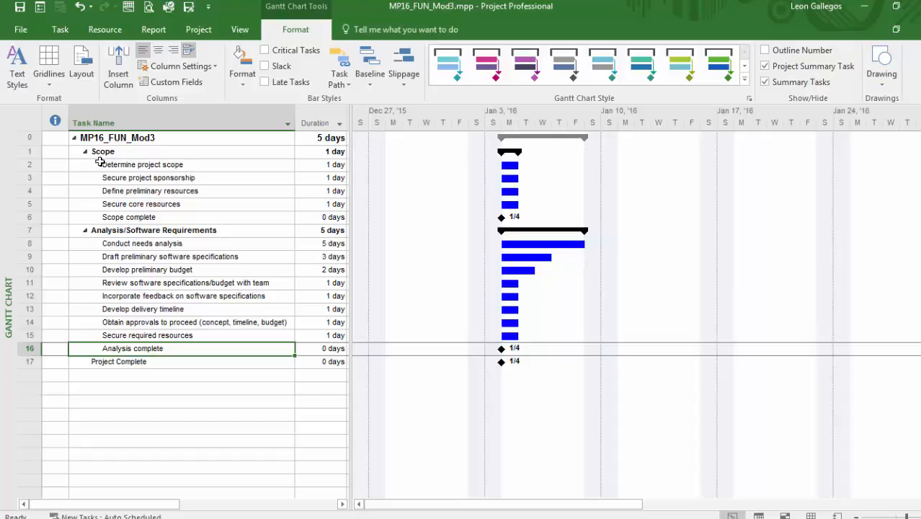
{"action": "mouse_move", "coordinate": [134, 154]}
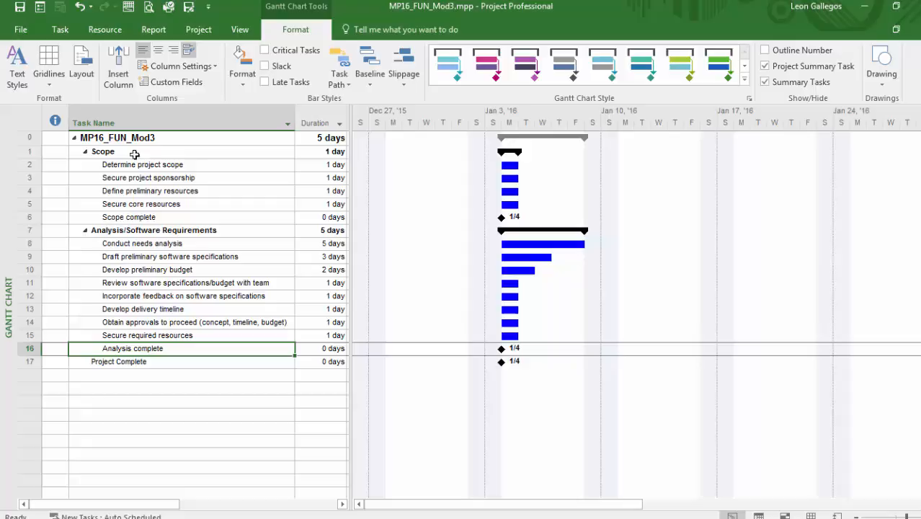